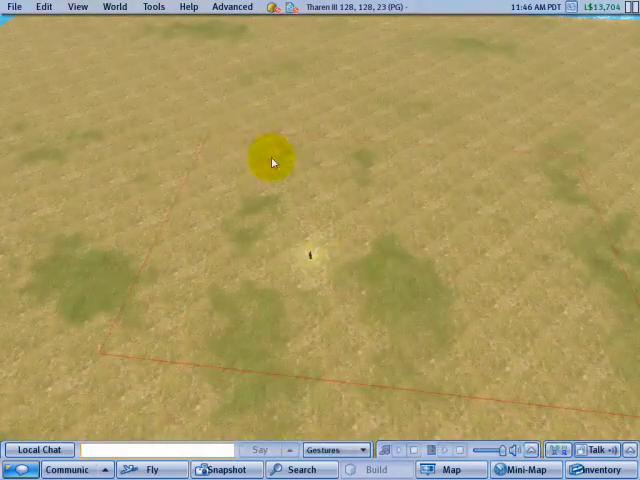
pyautogui.moveTo(76, 6)
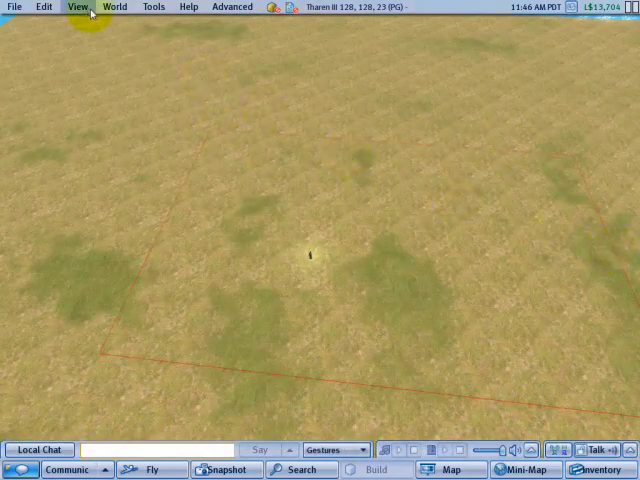
# Drag the coalesced house from Inventory onto the ground and bring up the Build editing tools.
pyautogui.click(76, 6)
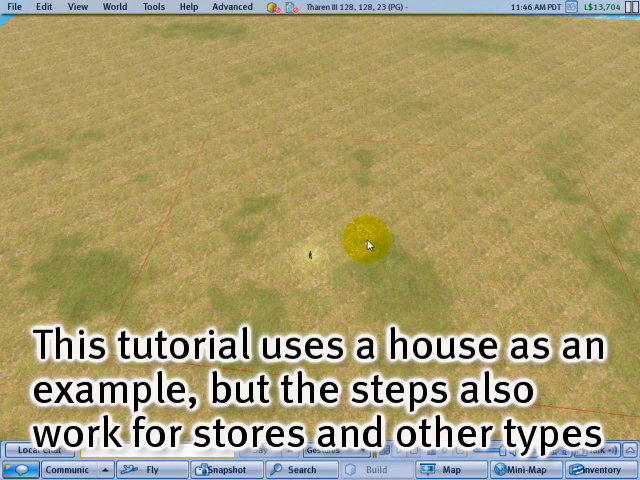
pyautogui.moveTo(504, 236)
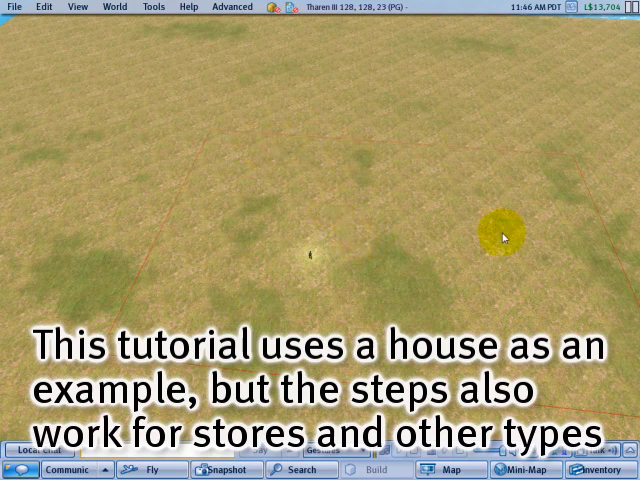
pyautogui.moveTo(424, 320)
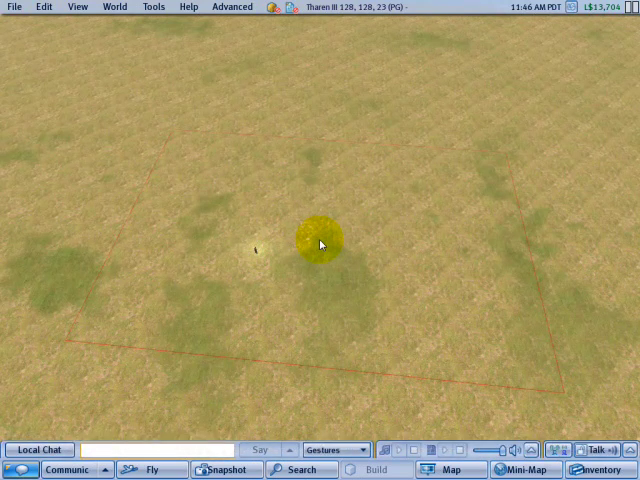
pyautogui.click(584, 470)
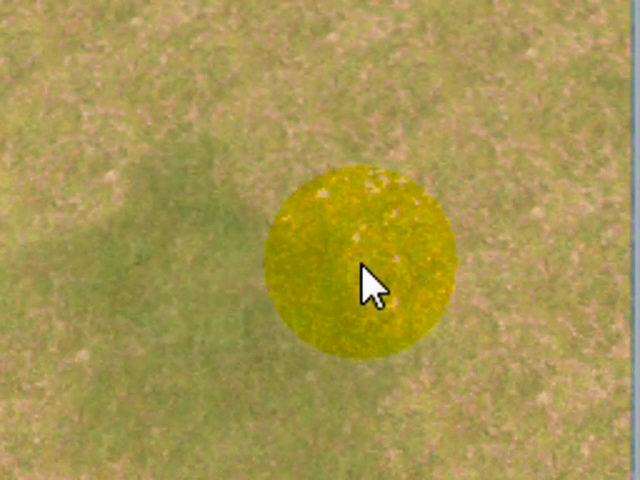
pyautogui.press('ctrl+3')
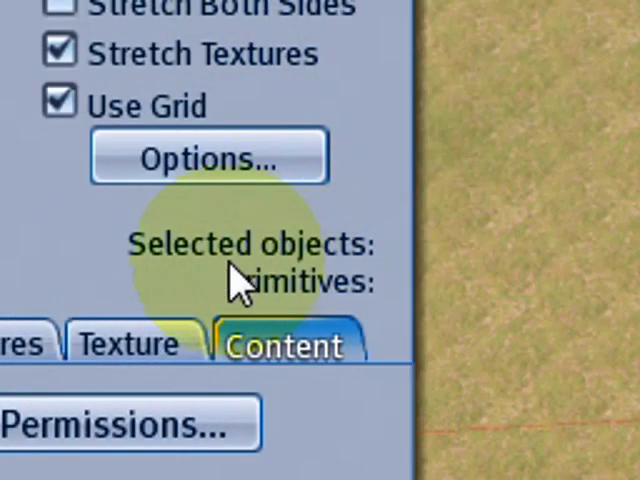
pyautogui.moveTo(324, 320)
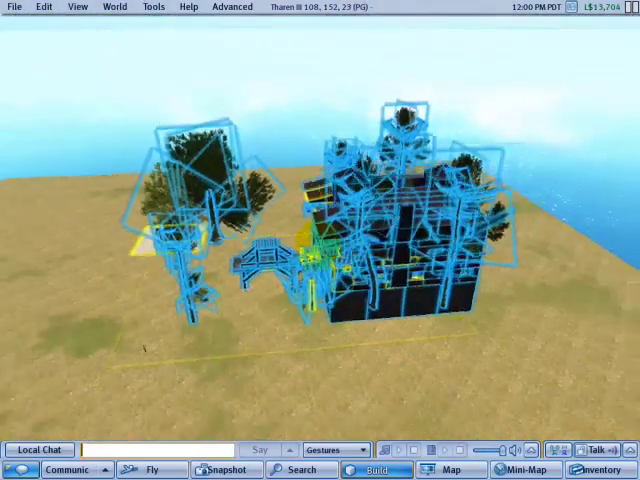
# Clear the Locked checkbox for all 198 selected objects of the house build.
pyautogui.click(372, 468)
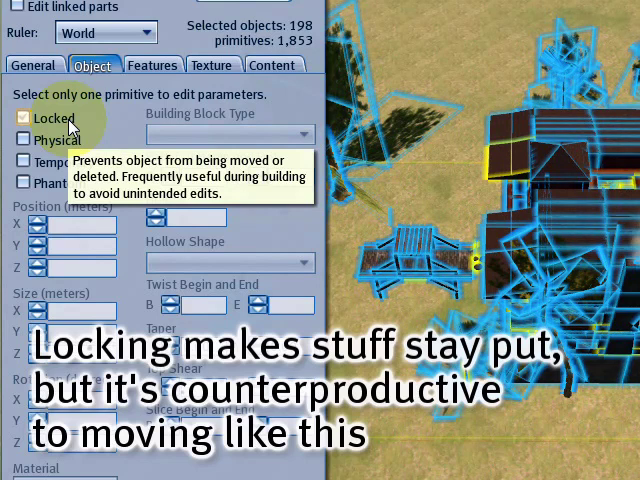
pyautogui.click(24, 118)
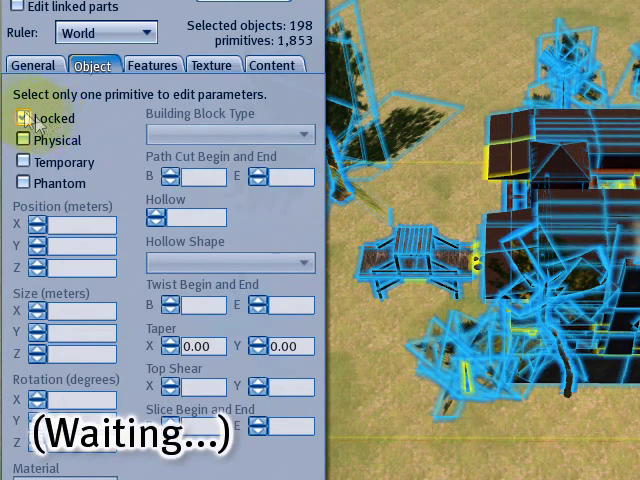
pyautogui.click(24, 118)
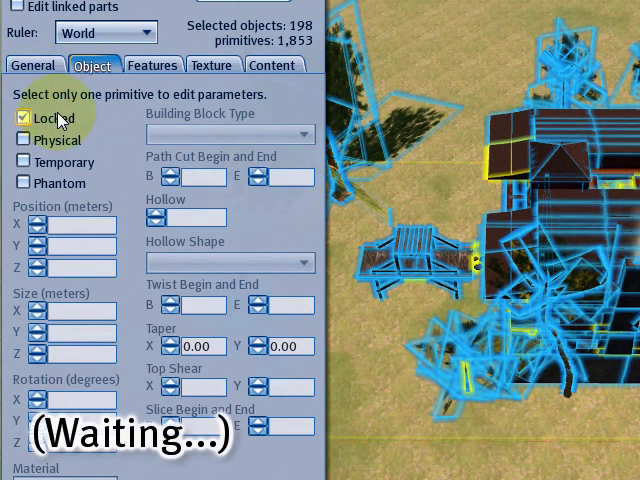
pyautogui.click(24, 116)
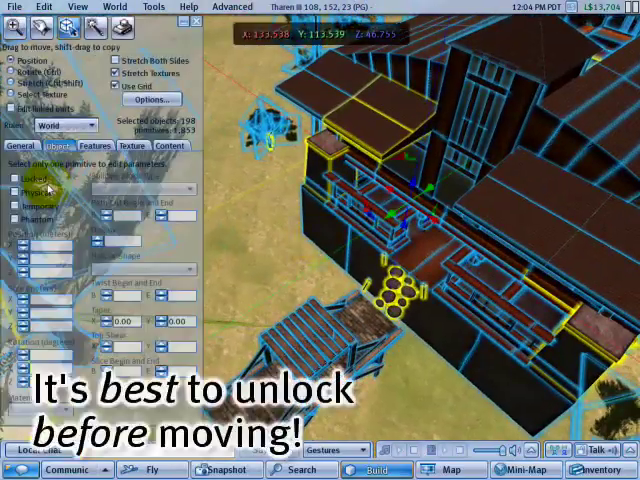
# Drag the selected house build by its move arrows to its new spot on the parcel.
pyautogui.click(12, 180)
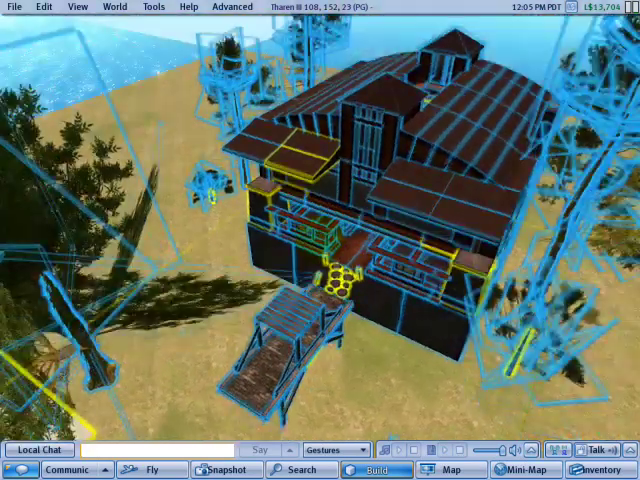
pyautogui.click(378, 470)
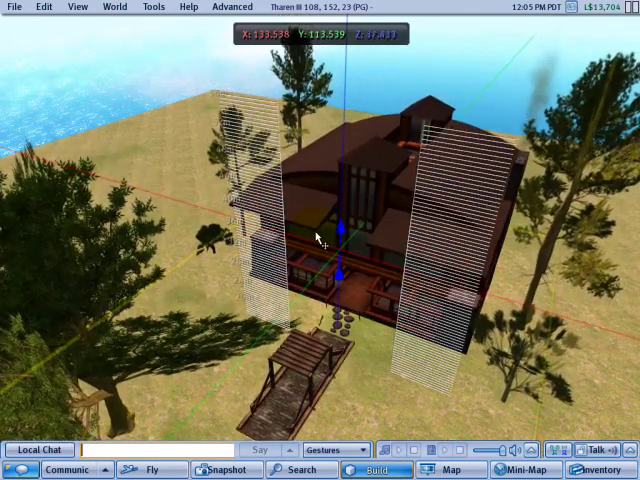
pyautogui.click(376, 470)
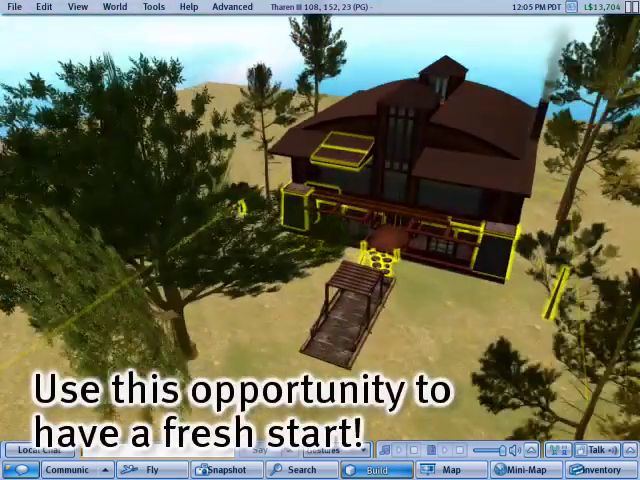
# Select the small wooden platform and drag it into place beside the house porch.
pyautogui.click(378, 468)
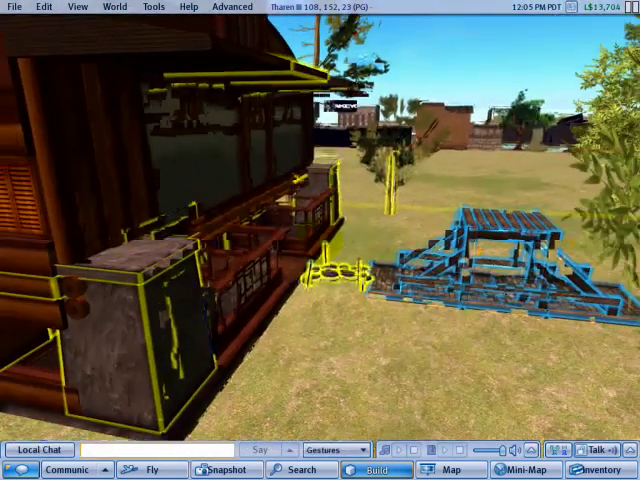
pyautogui.click(376, 470)
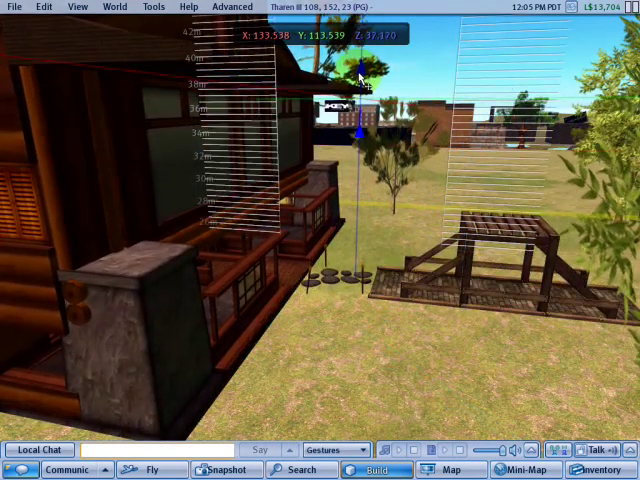
pyautogui.click(372, 470)
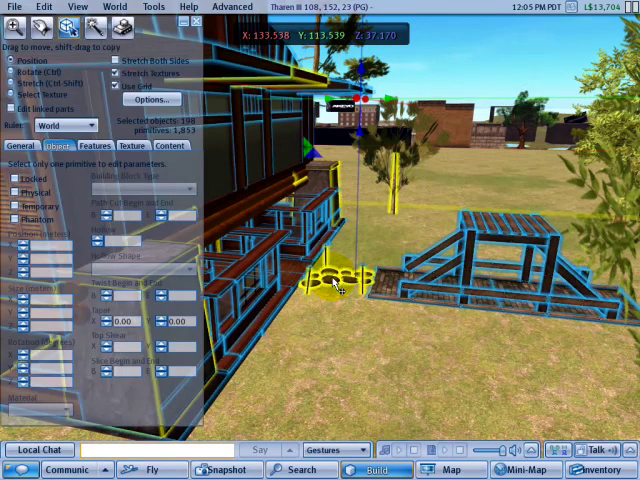